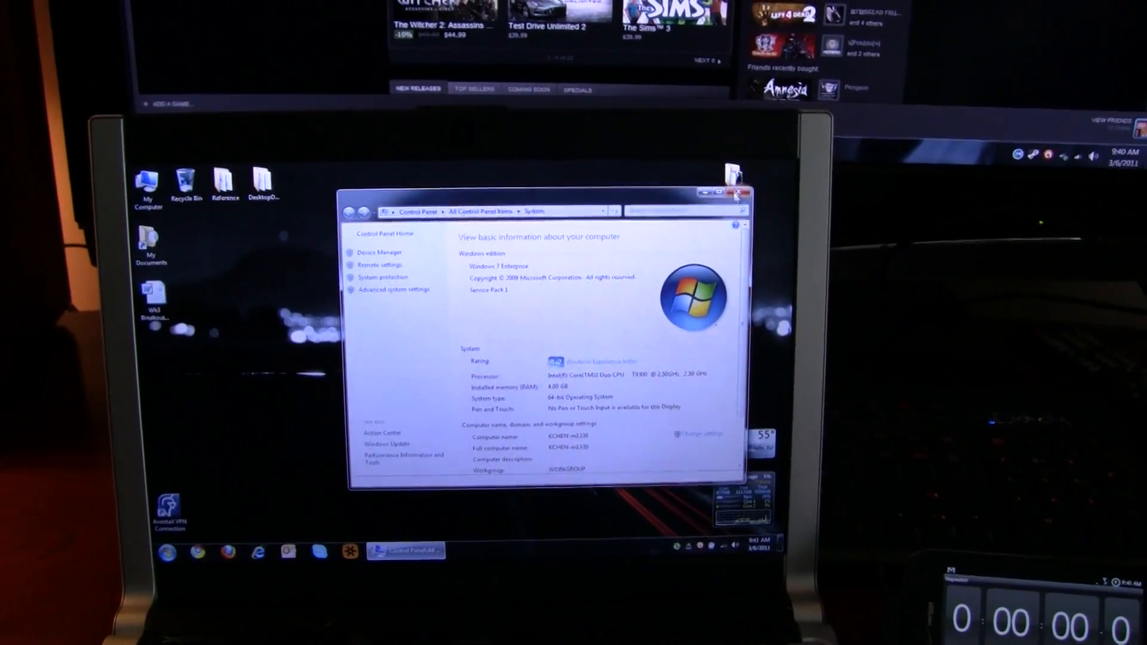
Leave the System information page and launch the System Configuration (msconfig) tool.
click(738, 193)
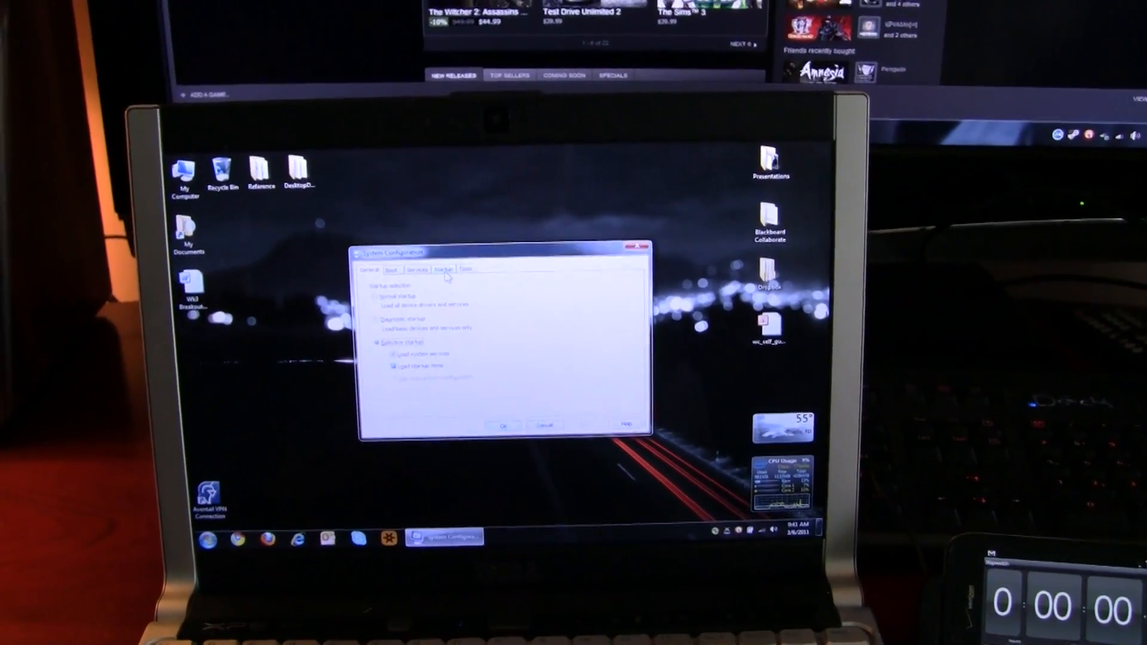
Close System Configuration and show the Computer drive list with Local Disk C: and F:.
click(442, 269)
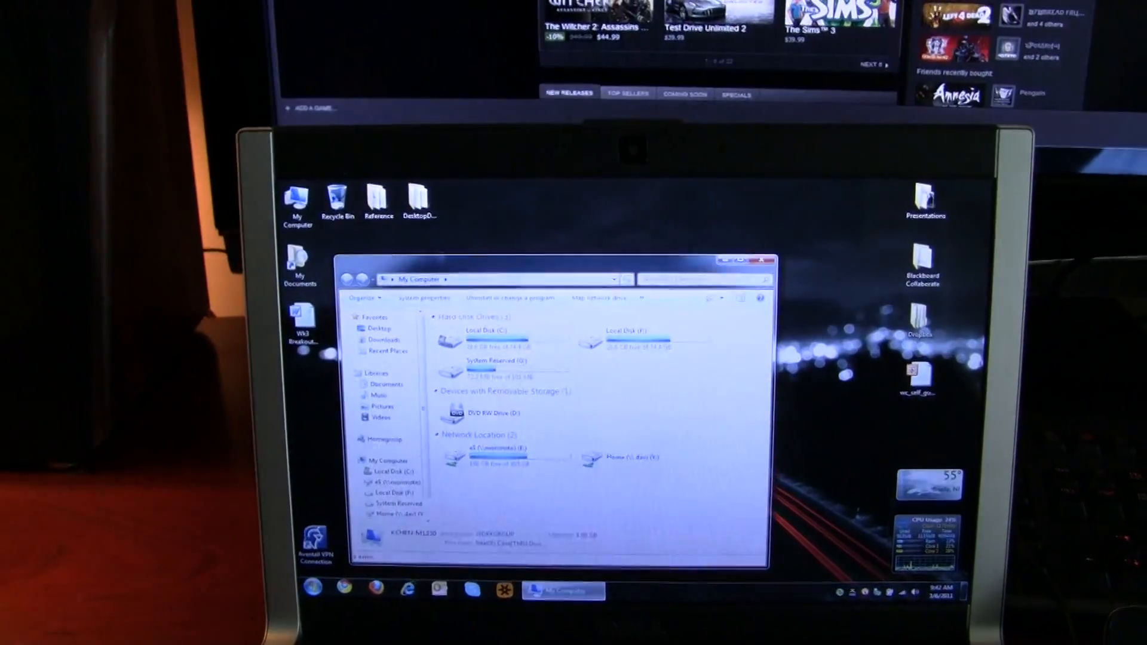
double_click(622, 341)
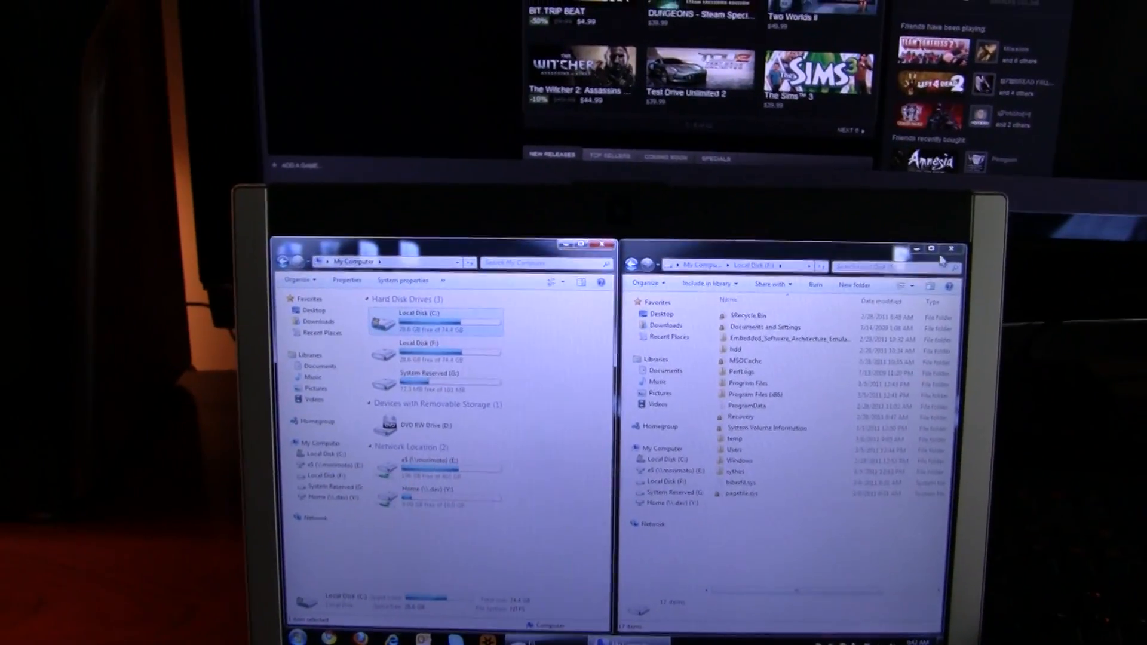
click(952, 249)
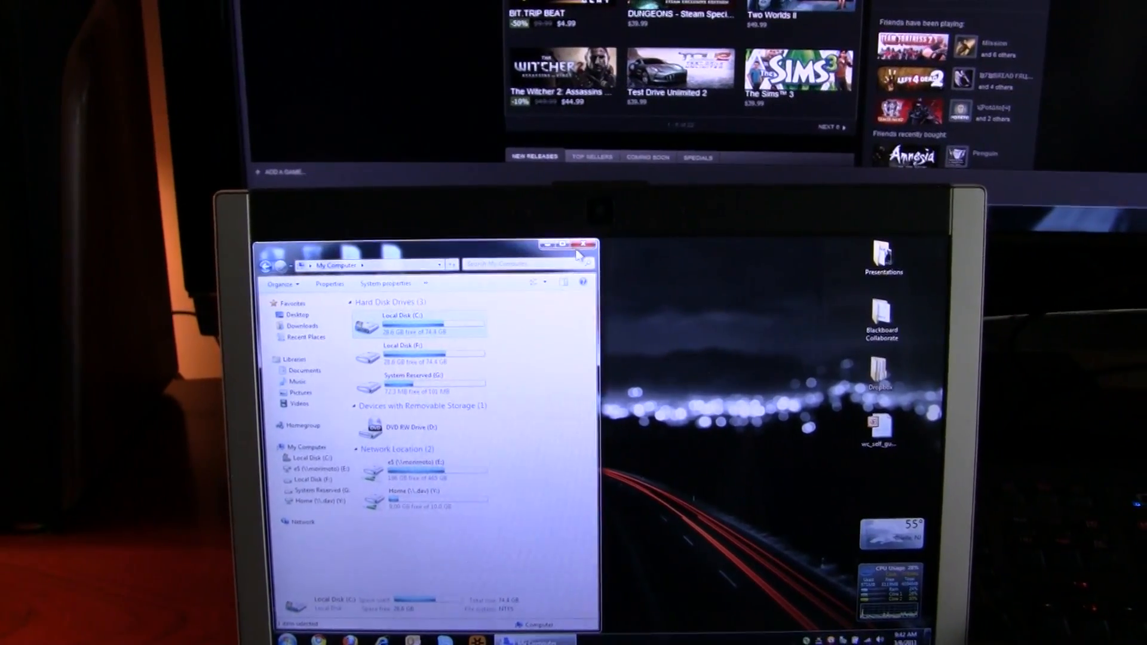
Close the Computer window and bring up the Start menu to reach Shut down.
click(585, 244)
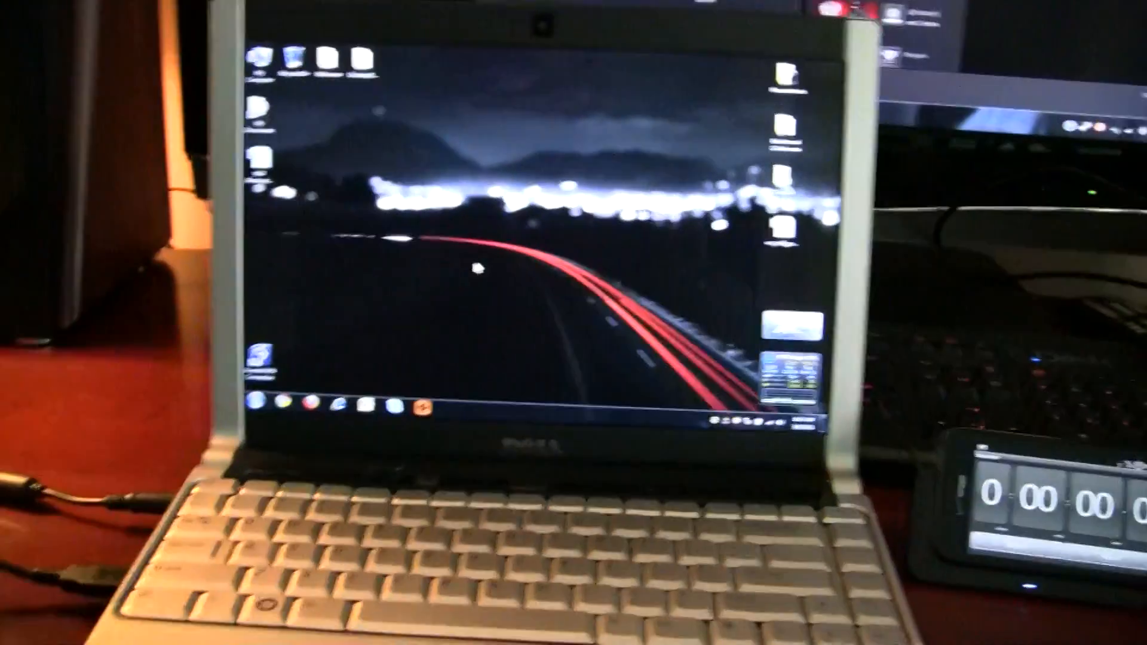
click(373, 444)
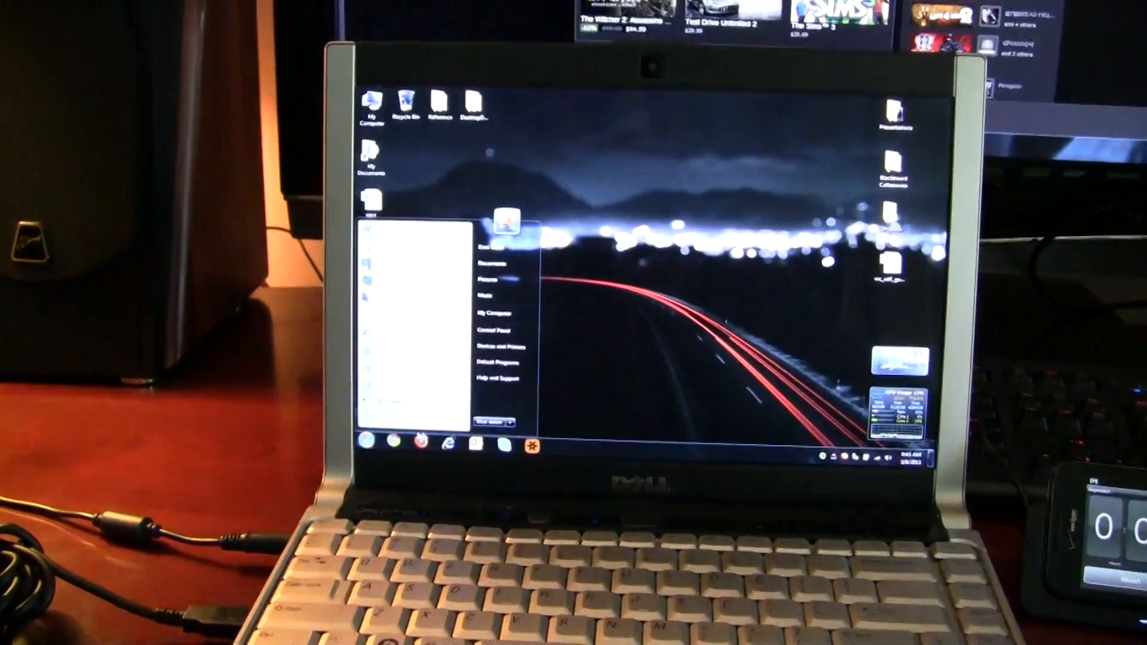